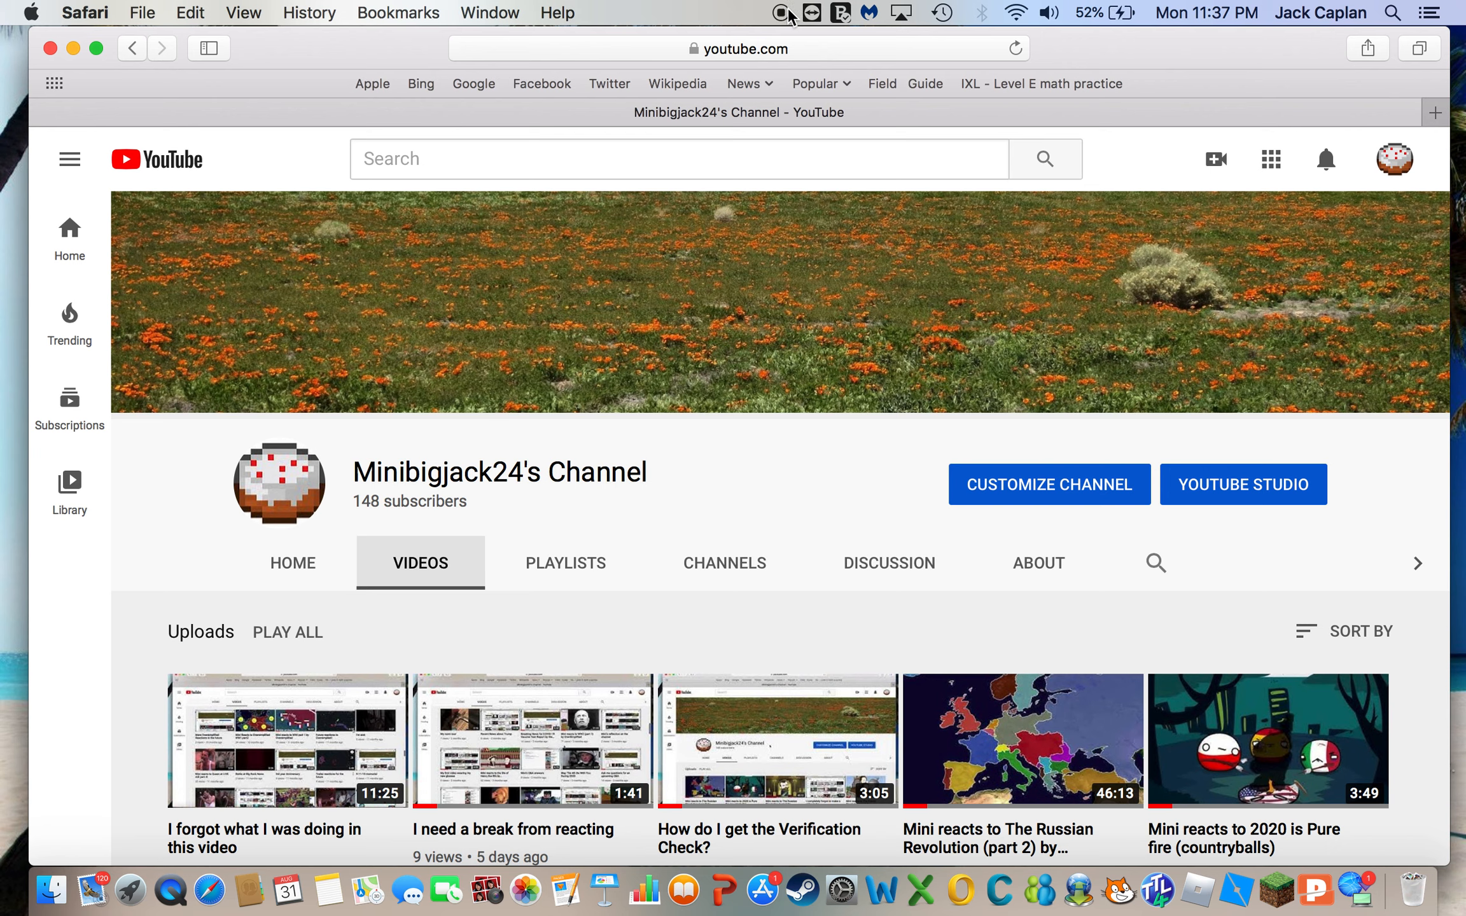
pyautogui.moveTo(781, 13)
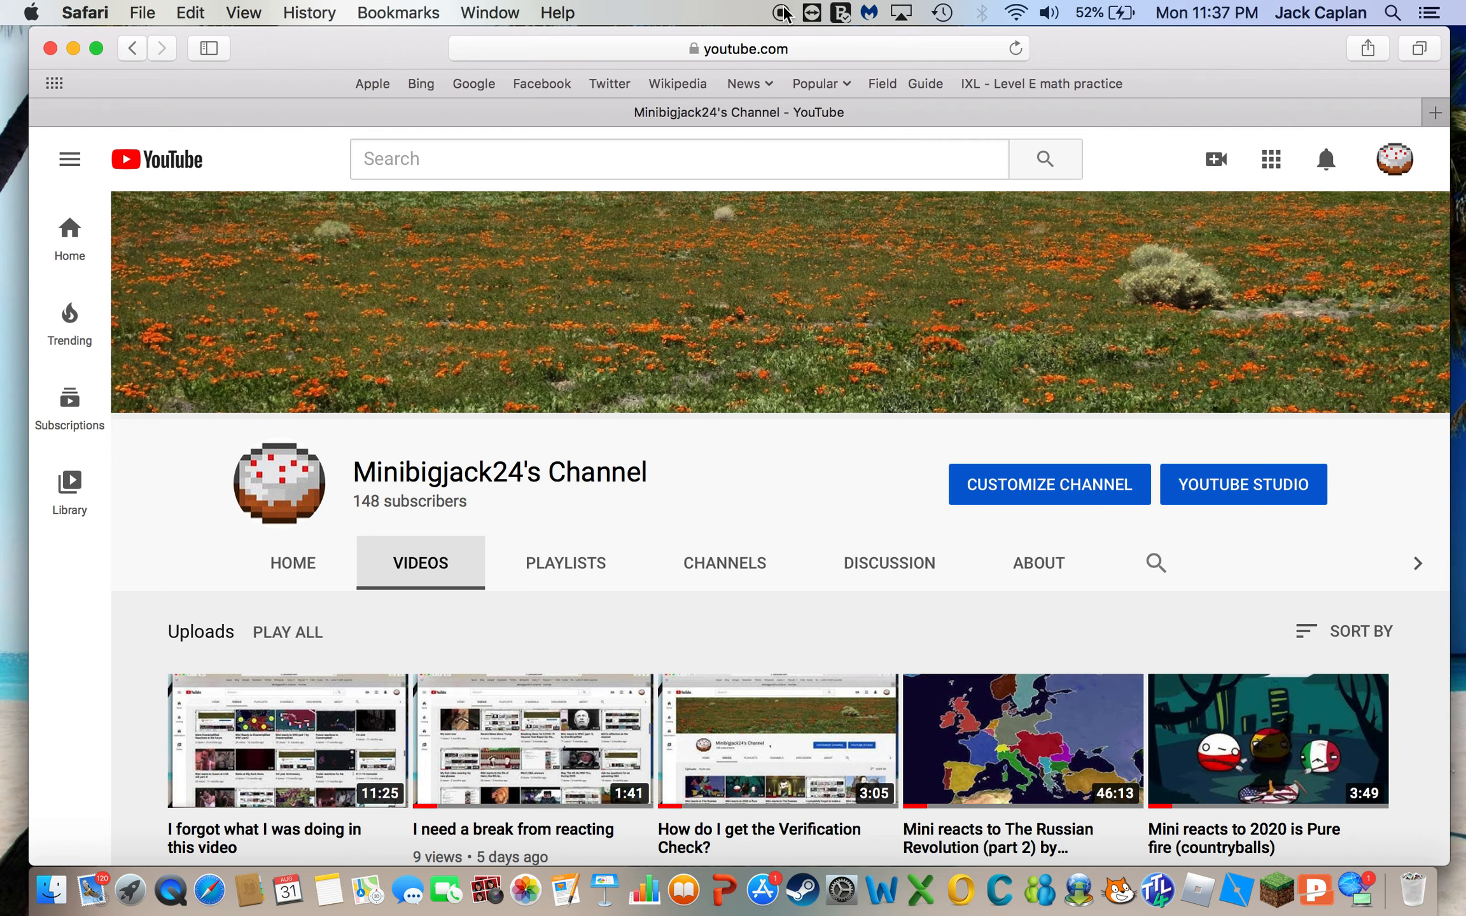
pyautogui.scroll(-3)
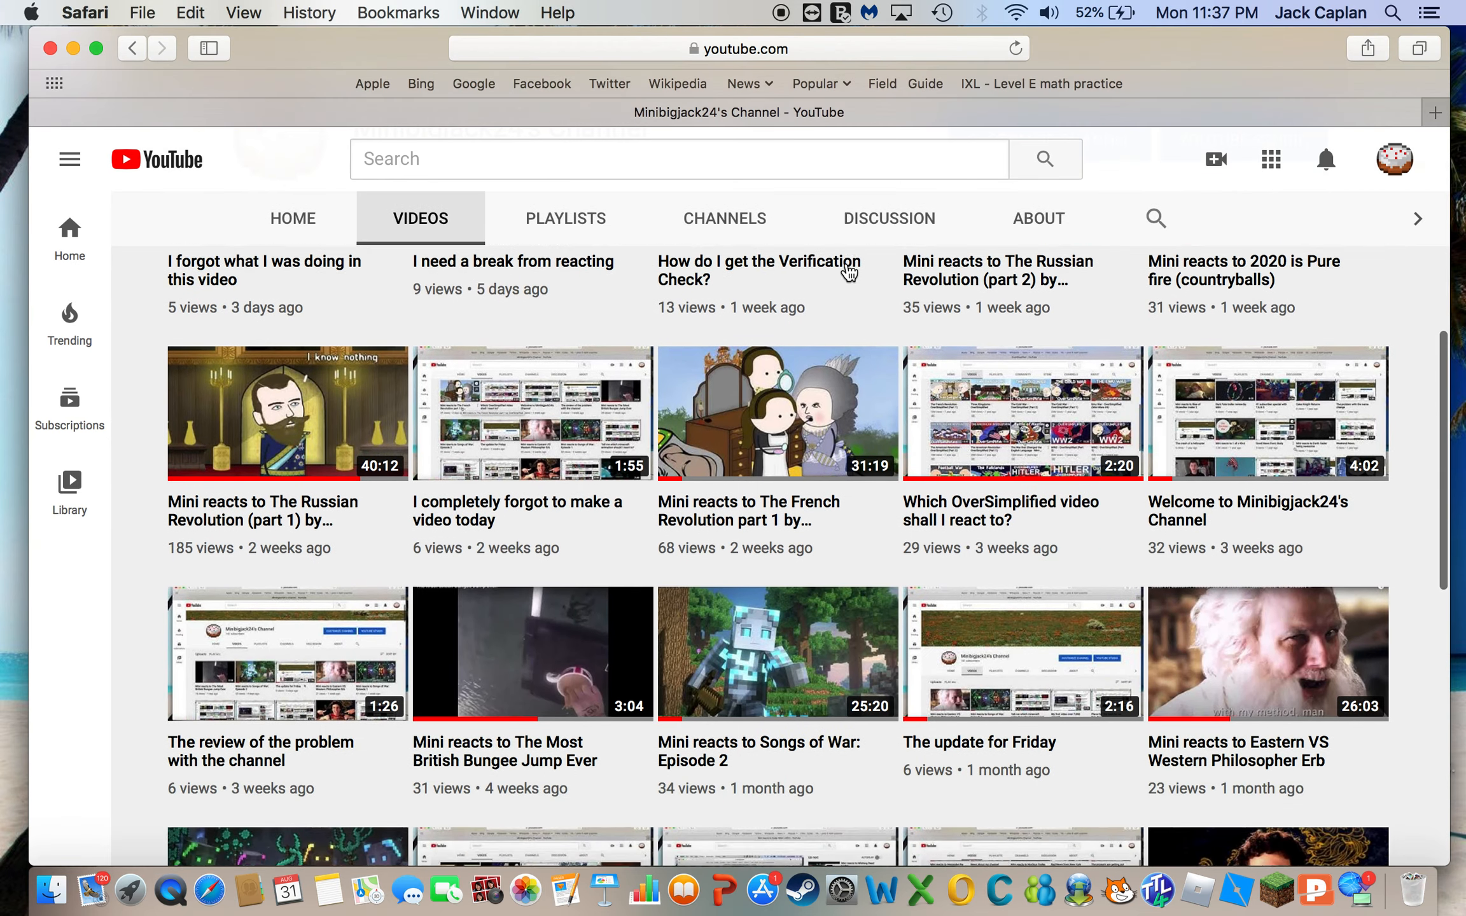
pyautogui.scroll(-3)
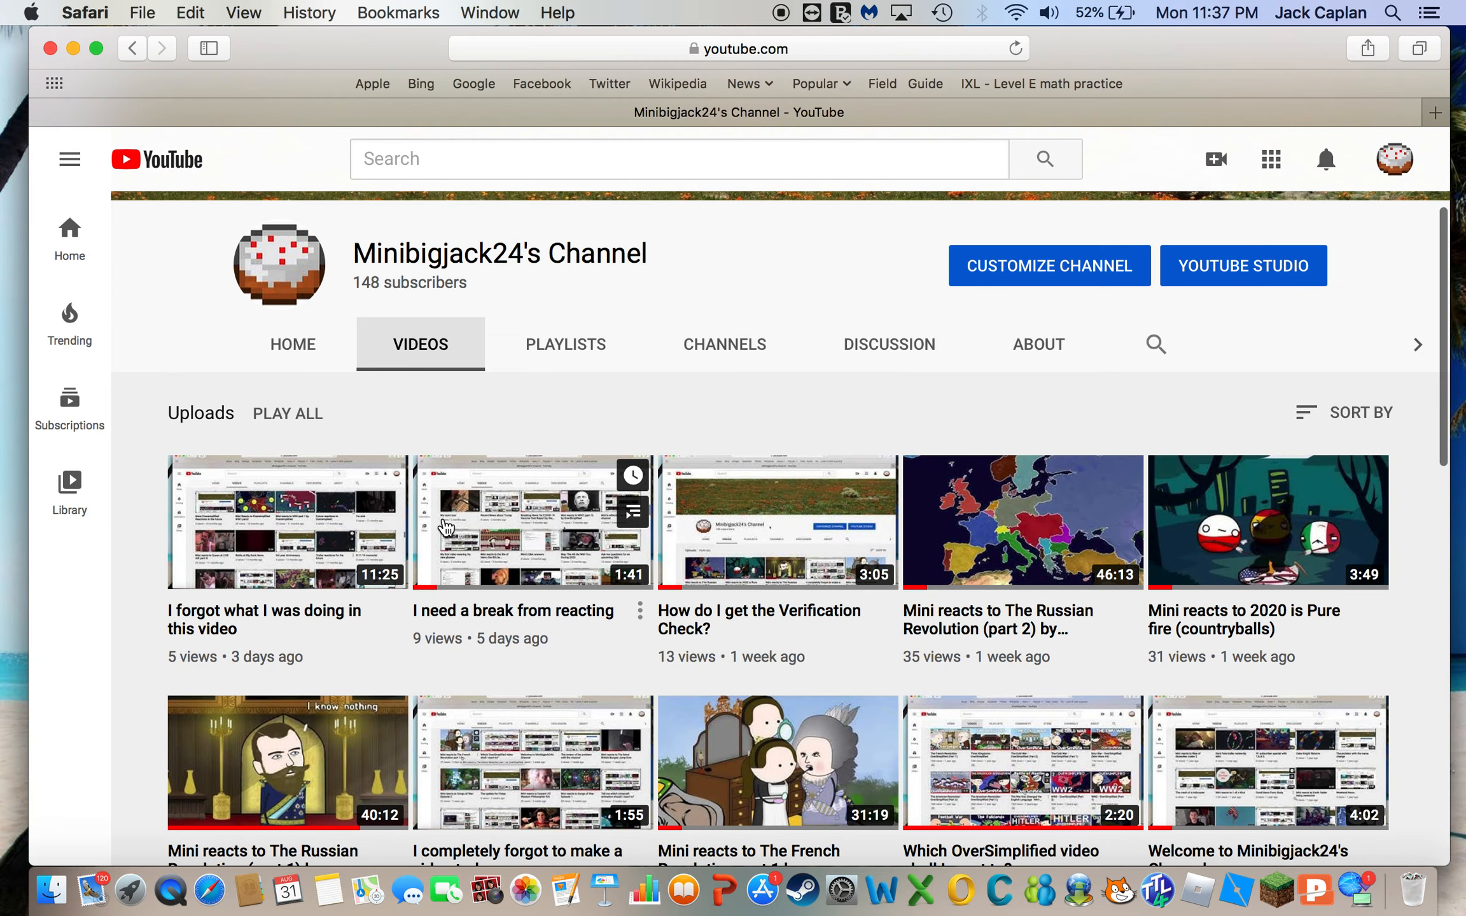
pyautogui.scroll(-3)
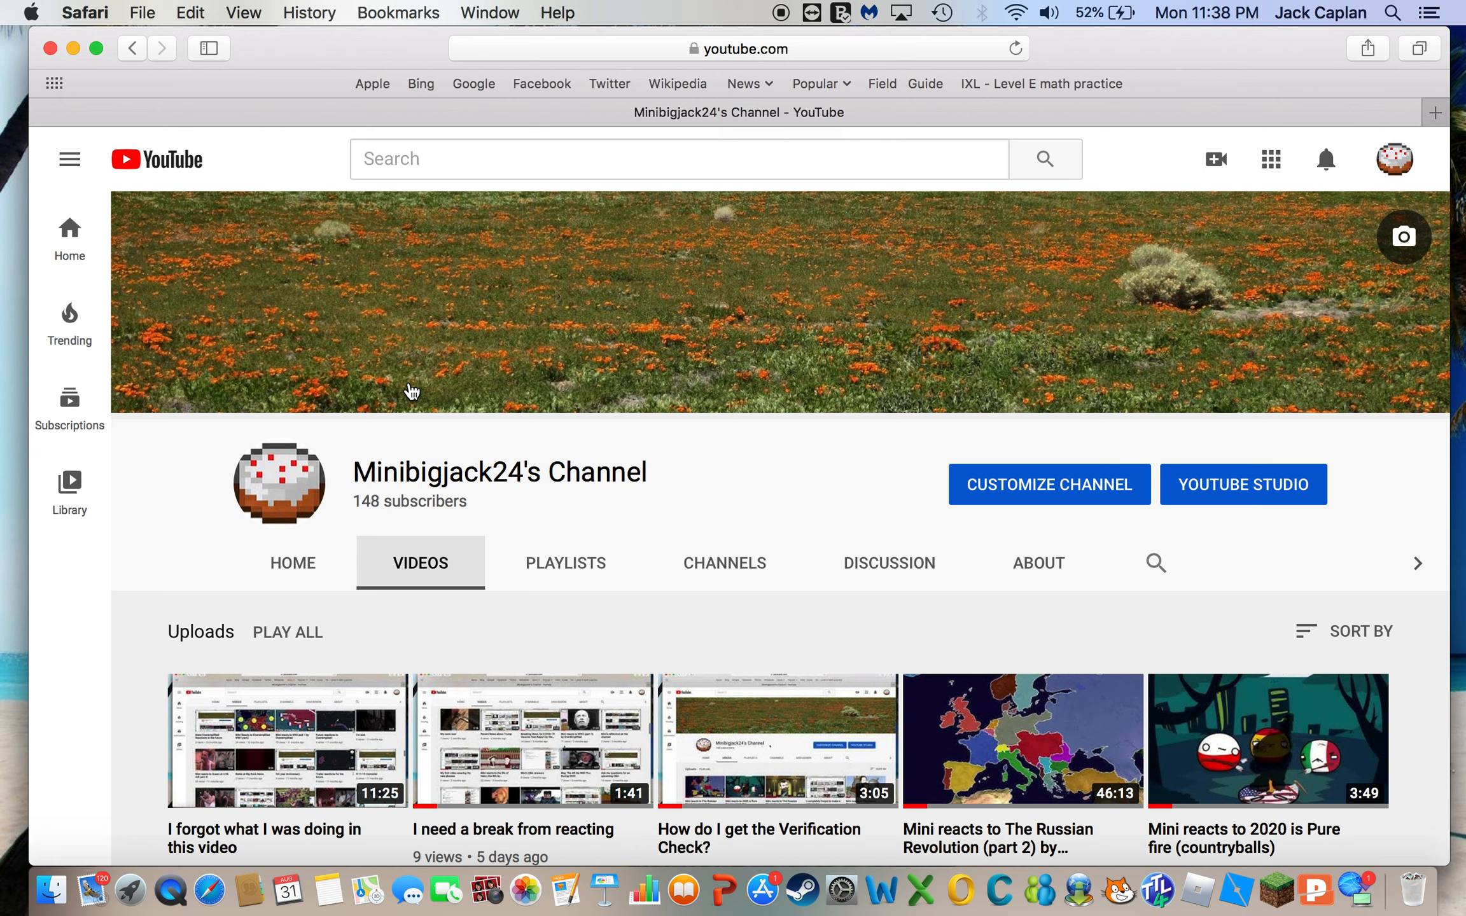
pyautogui.scroll(-3)
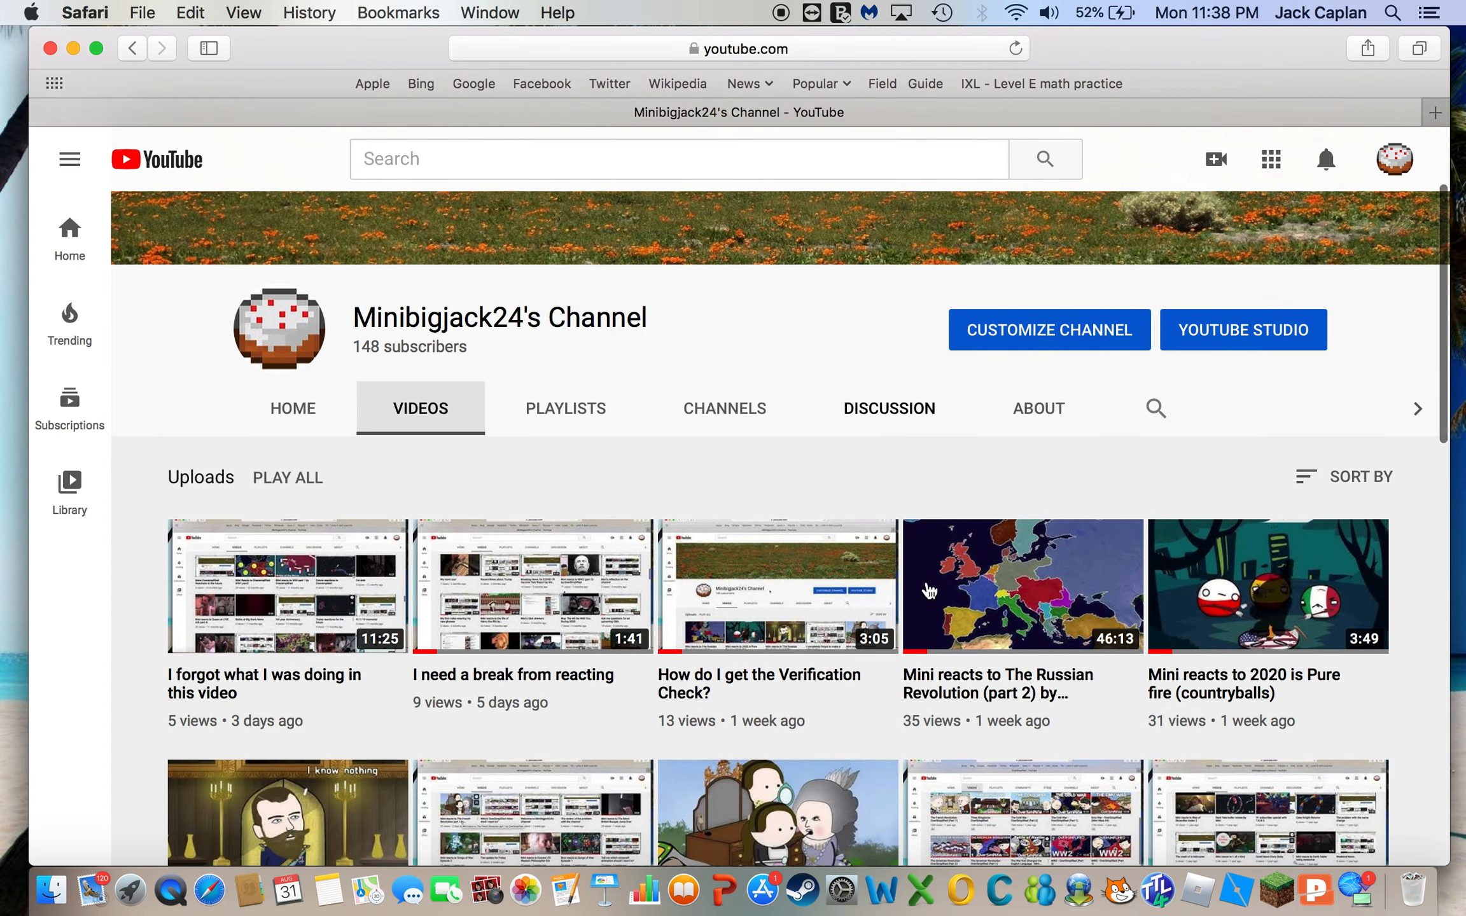
pyautogui.scroll(-3)
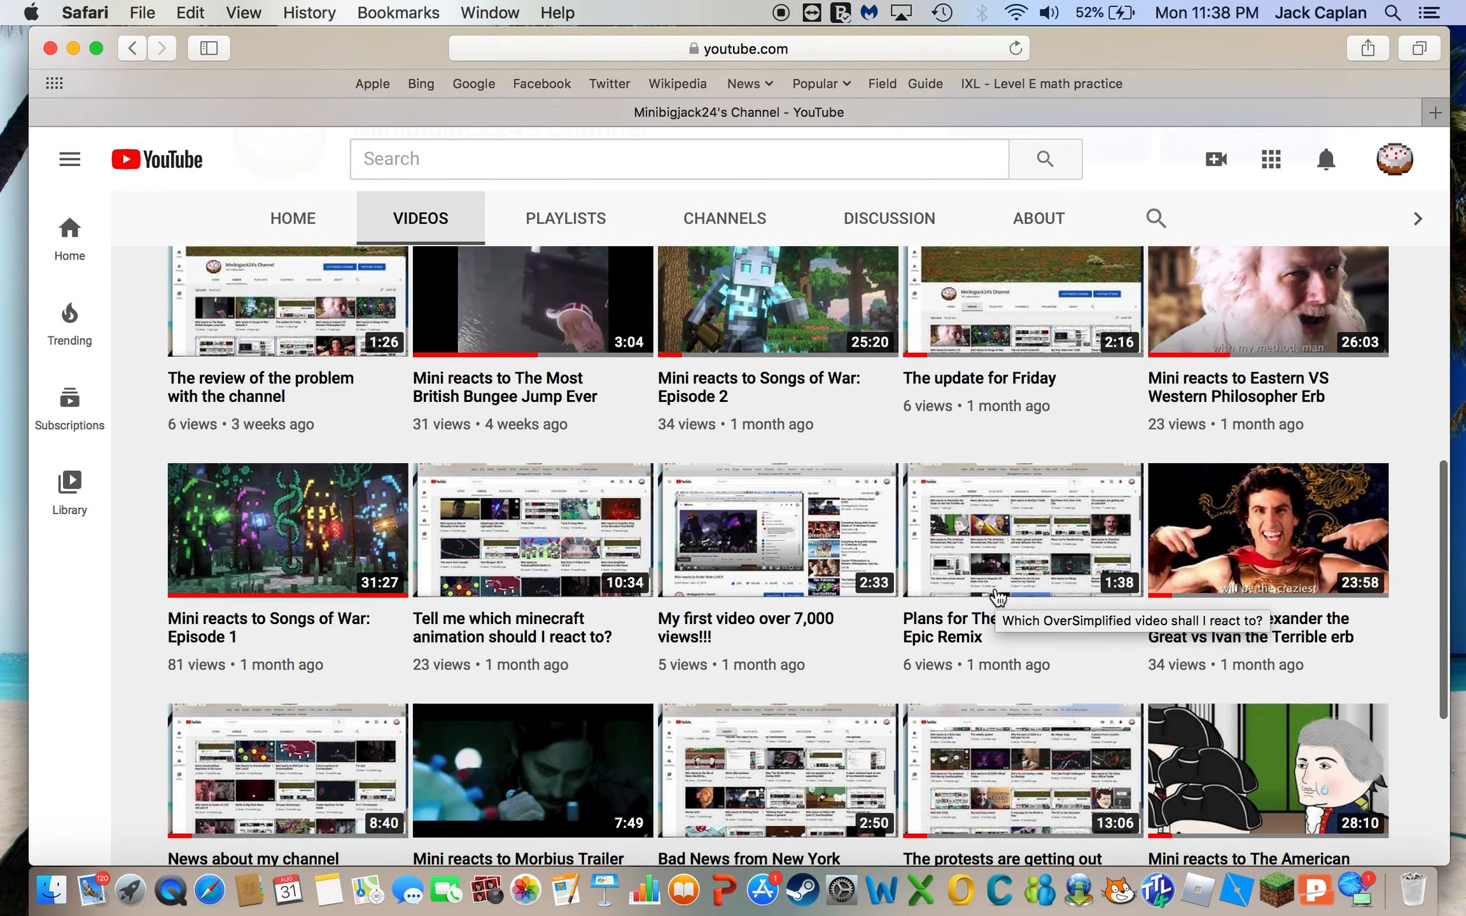
pyautogui.scroll(-3)
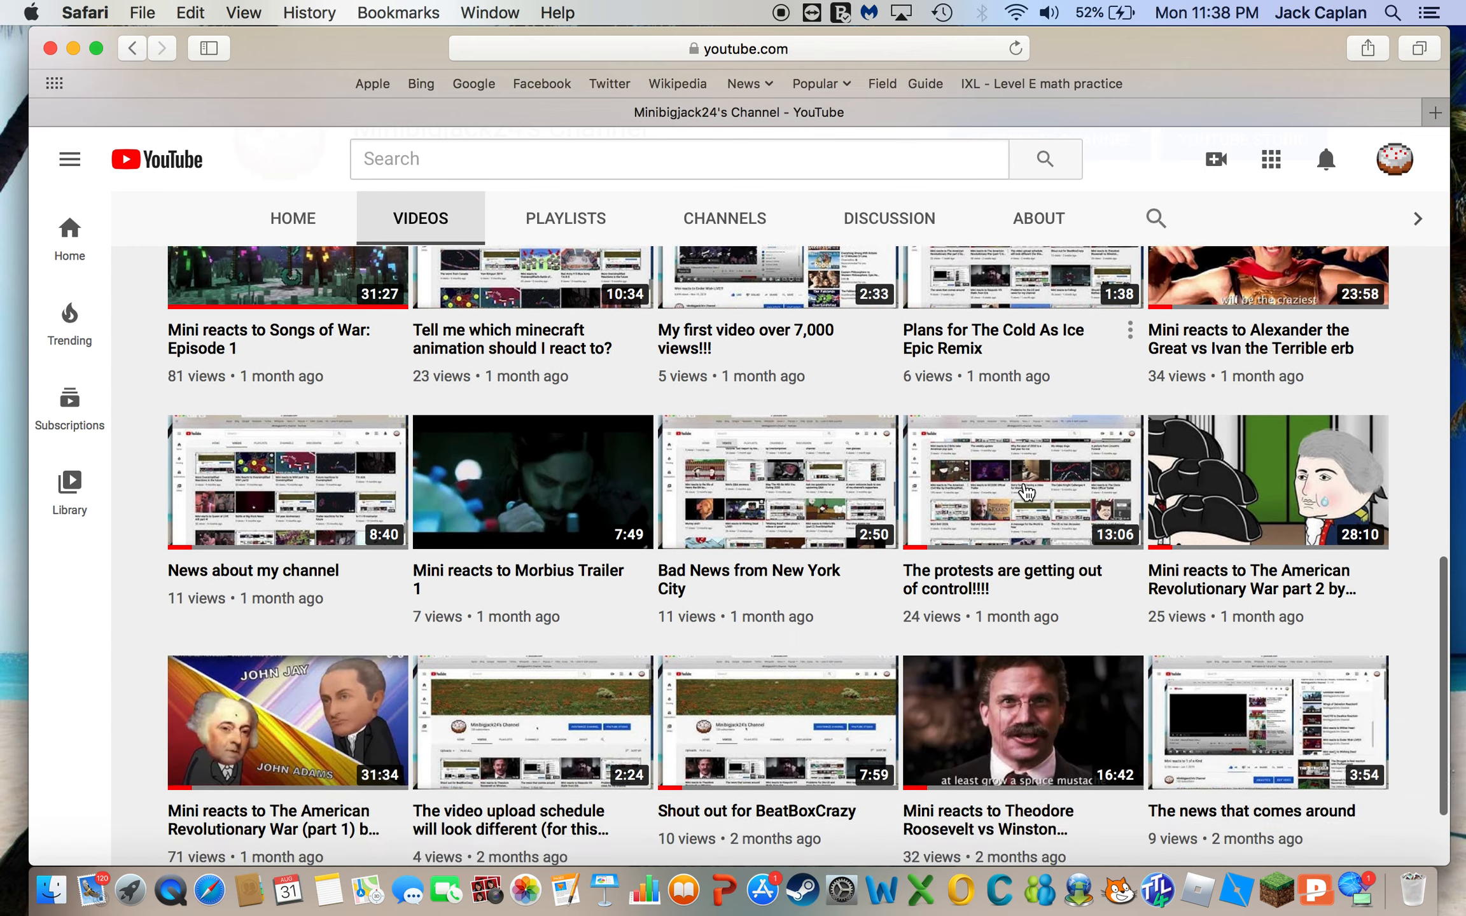
pyautogui.scroll(-3)
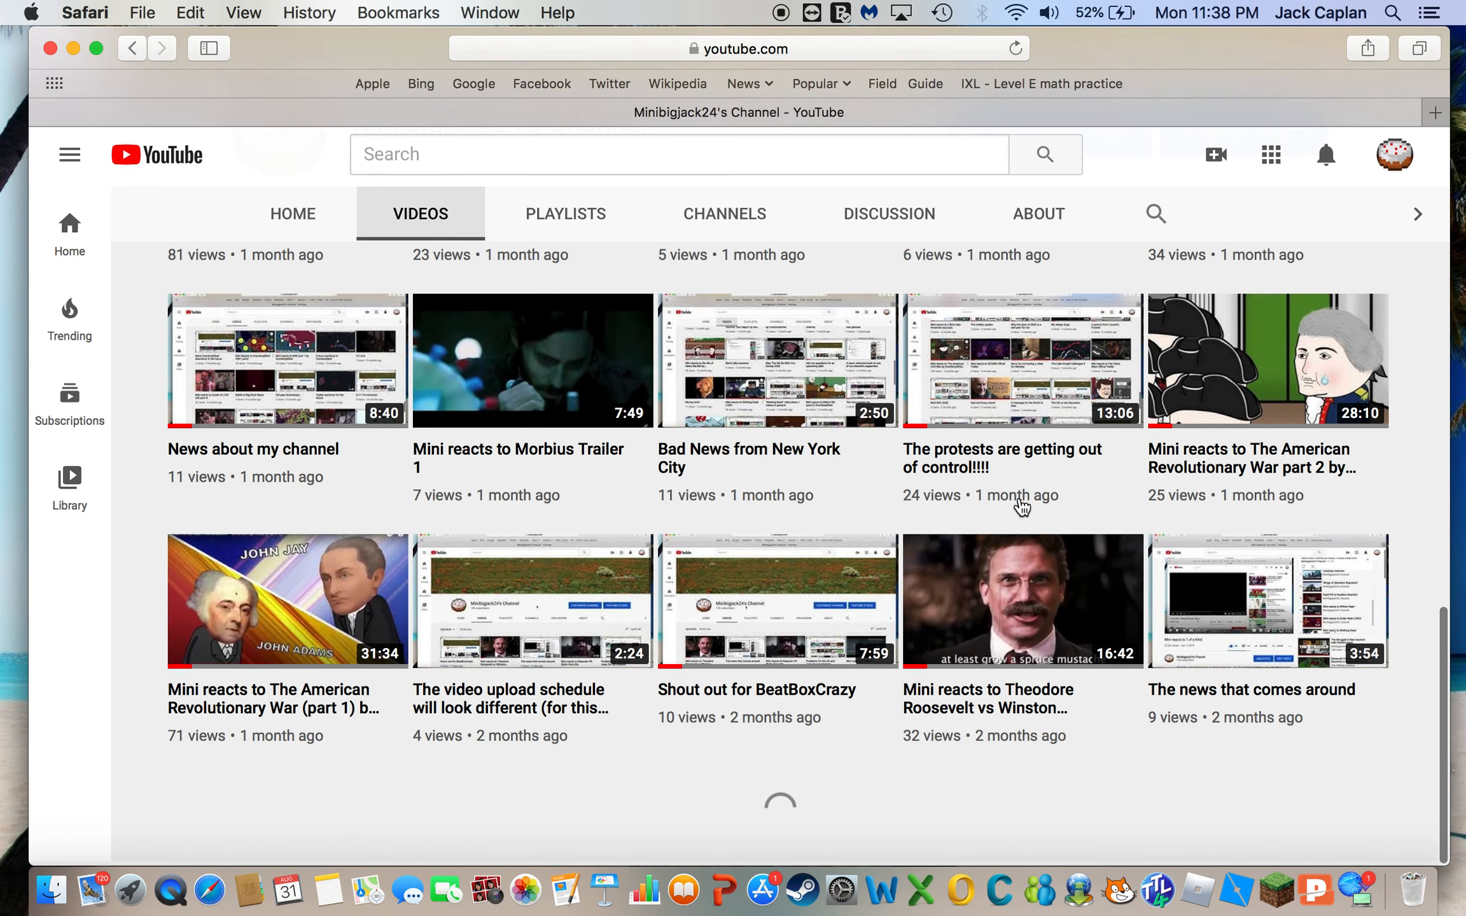
pyautogui.scroll(-3)
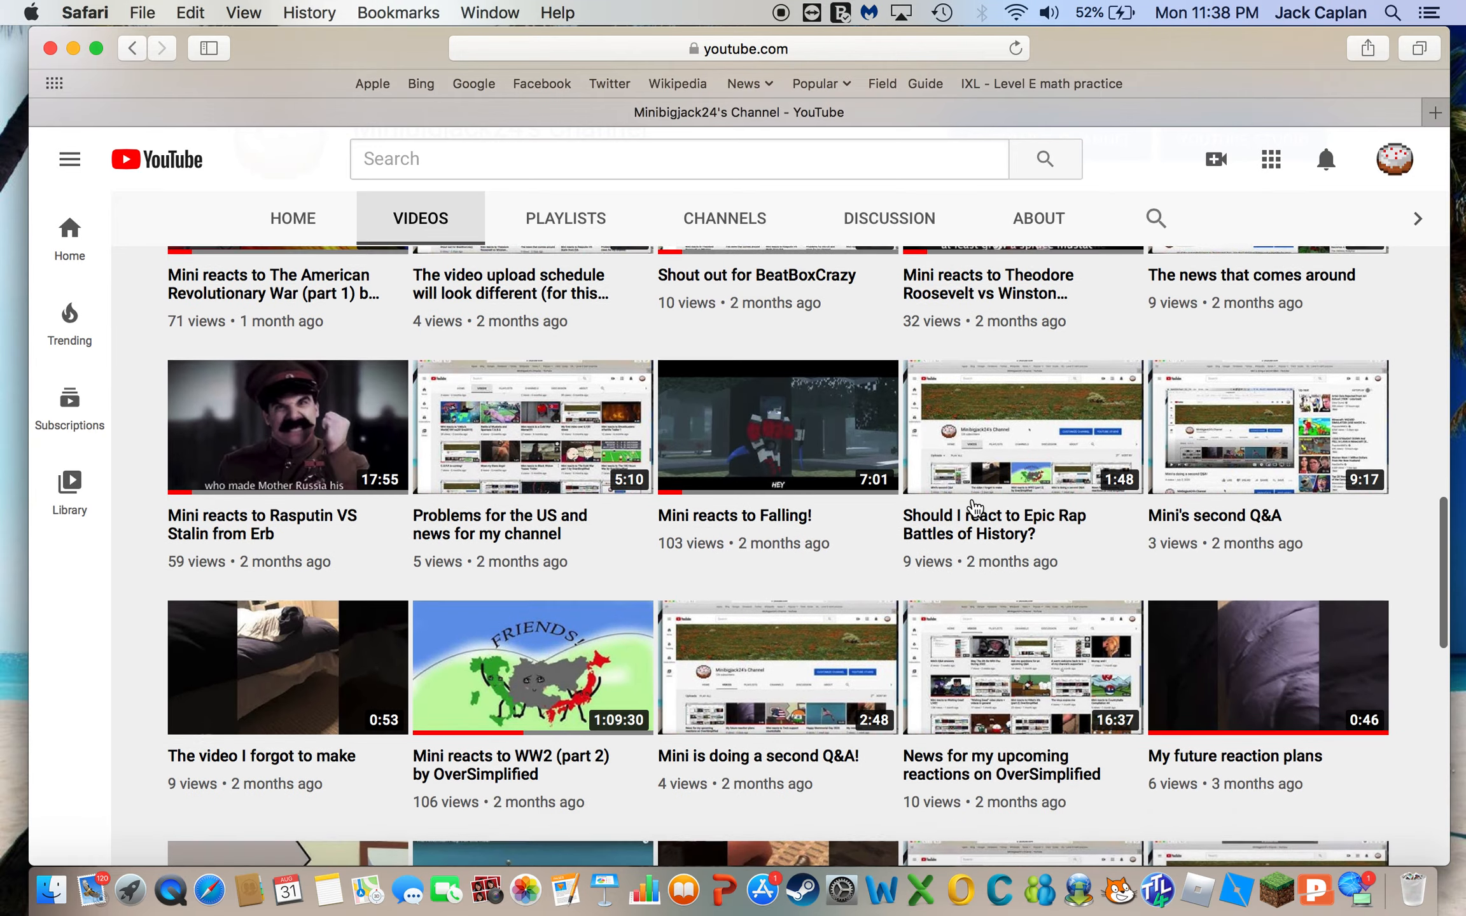
pyautogui.scroll(-3)
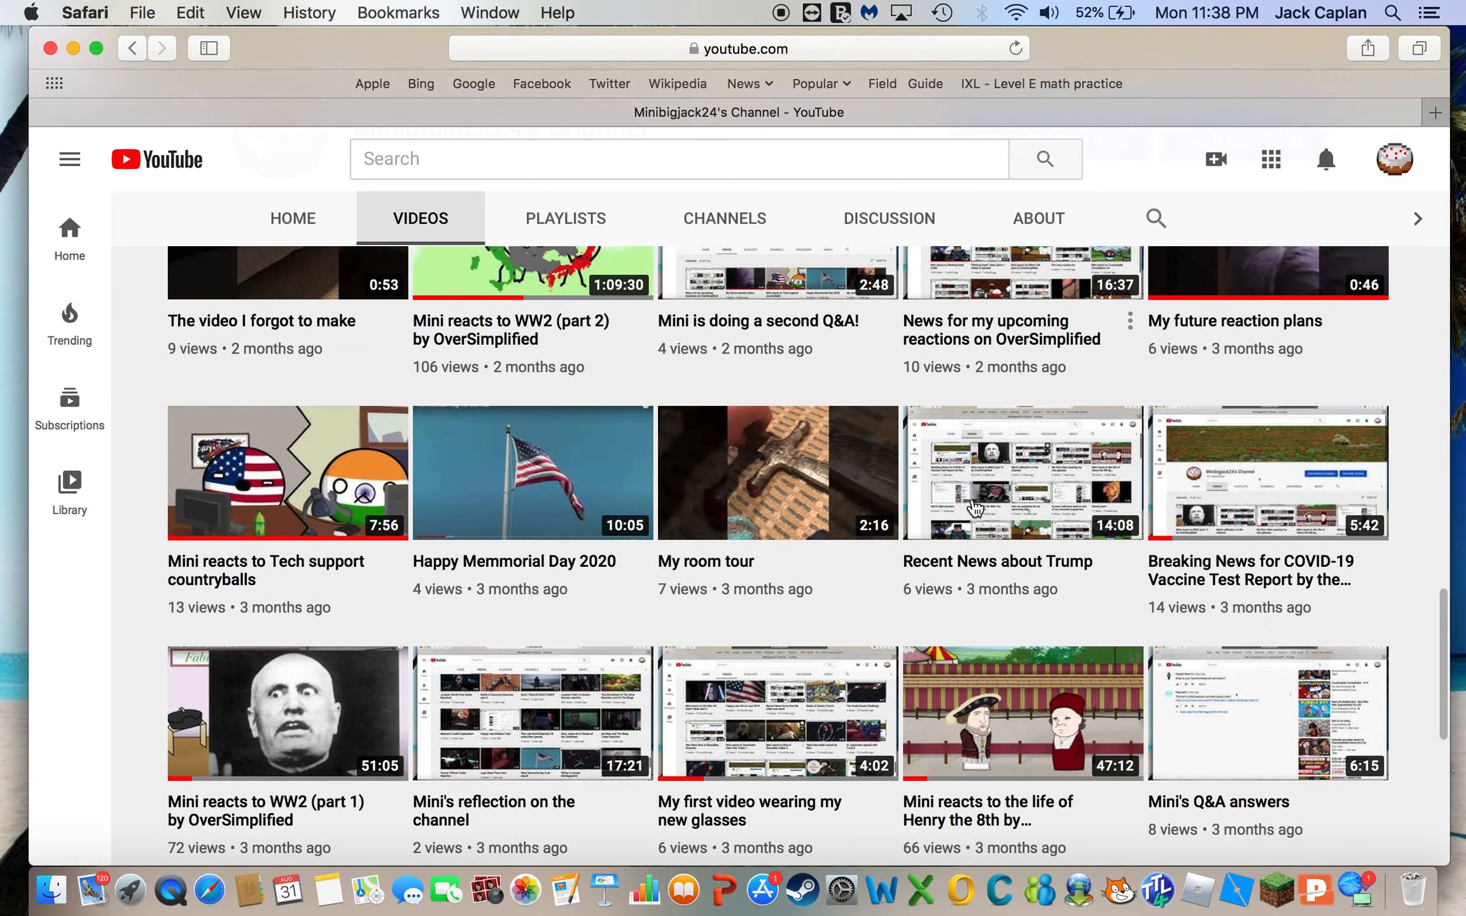
pyautogui.scroll(-3)
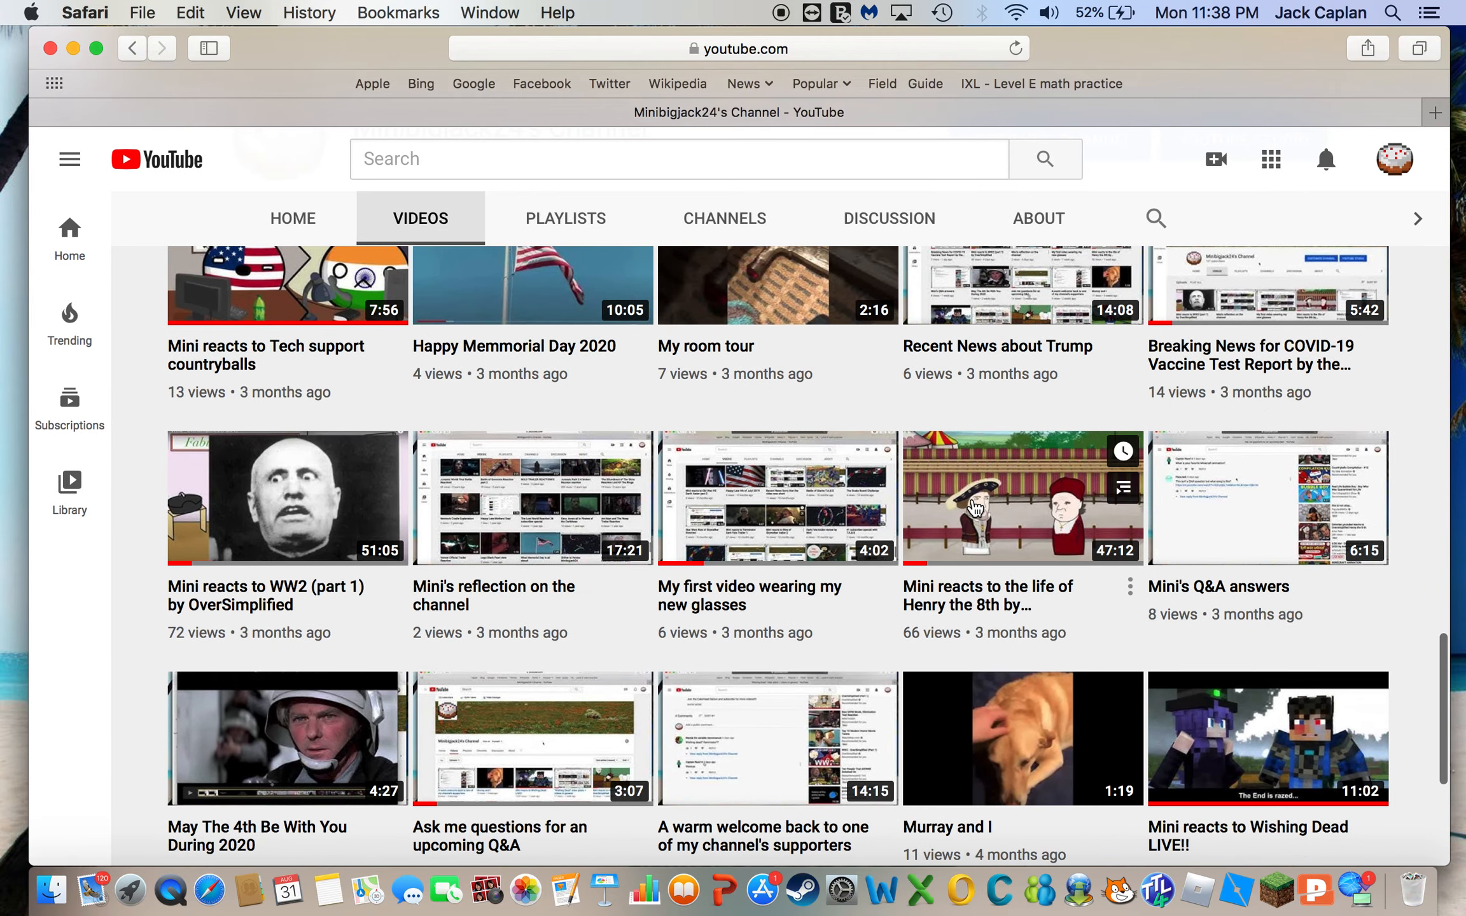
pyautogui.scroll(-3)
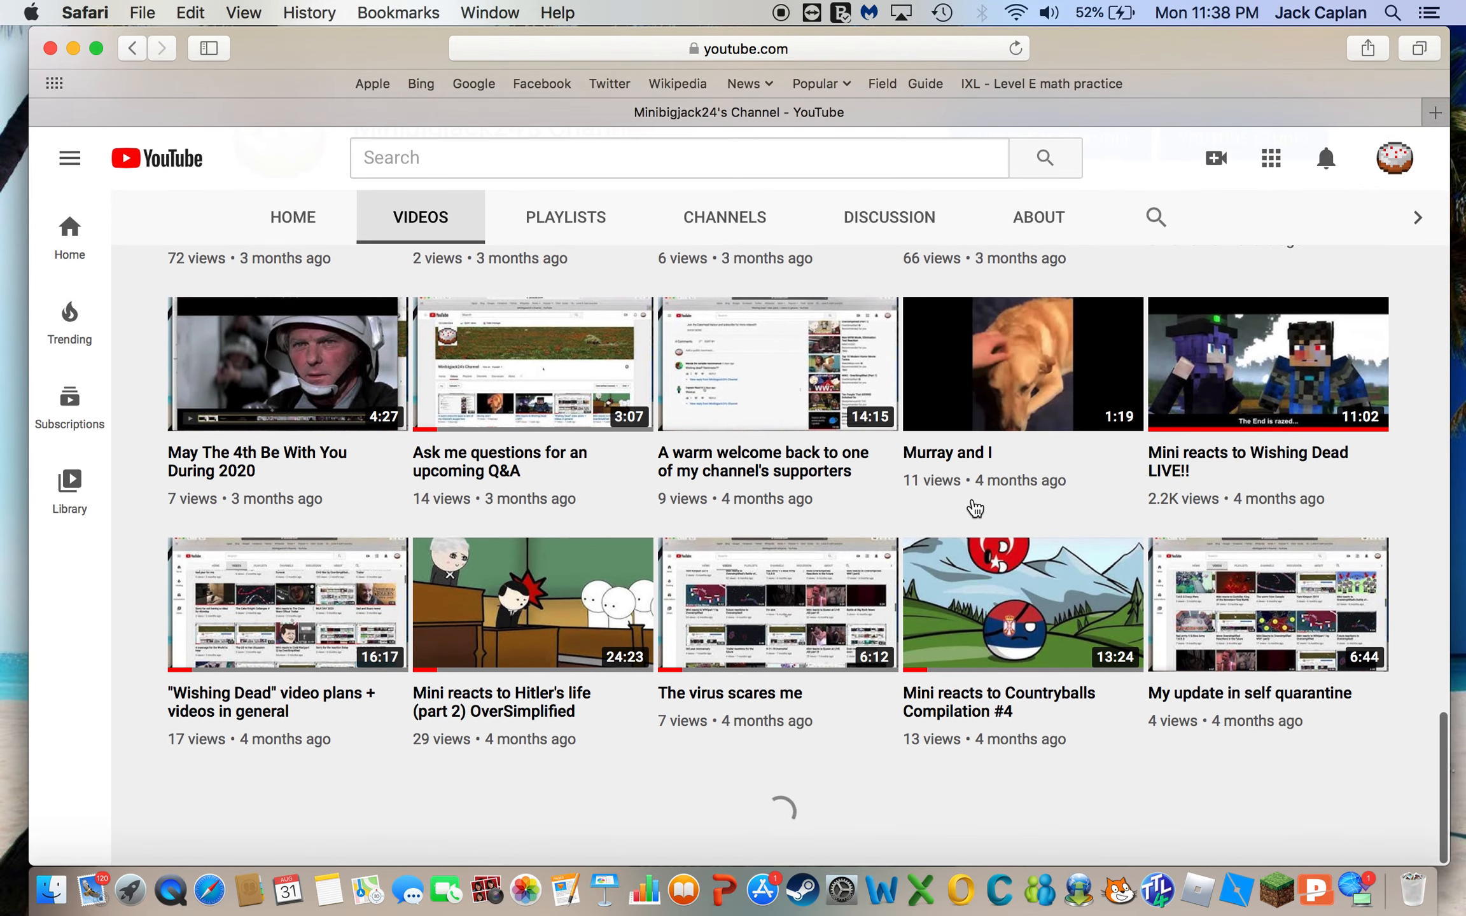
pyautogui.scroll(-3)
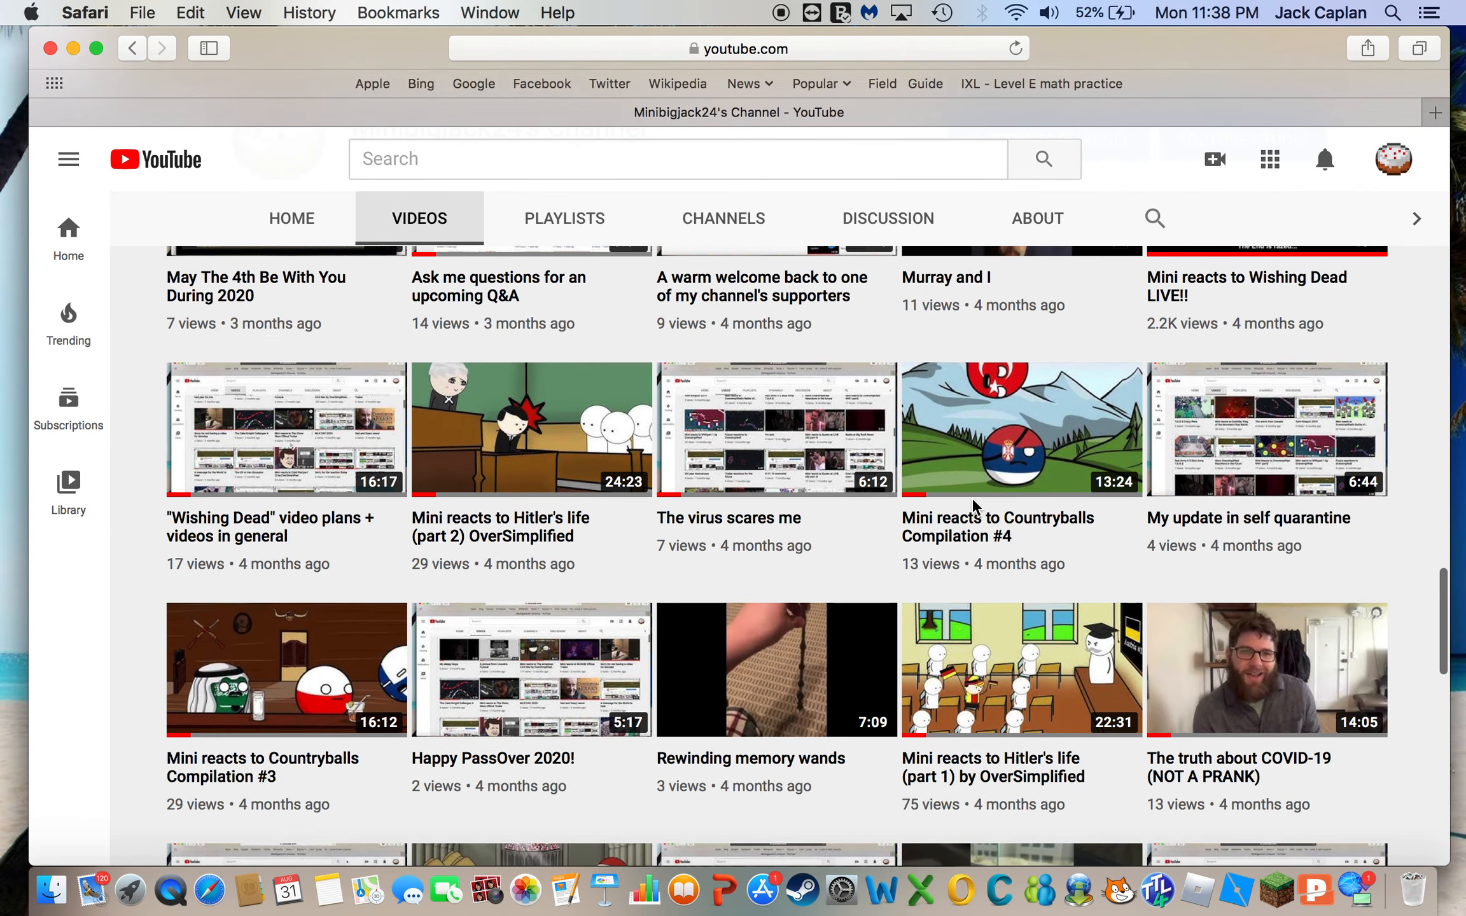
pyautogui.scroll(-3)
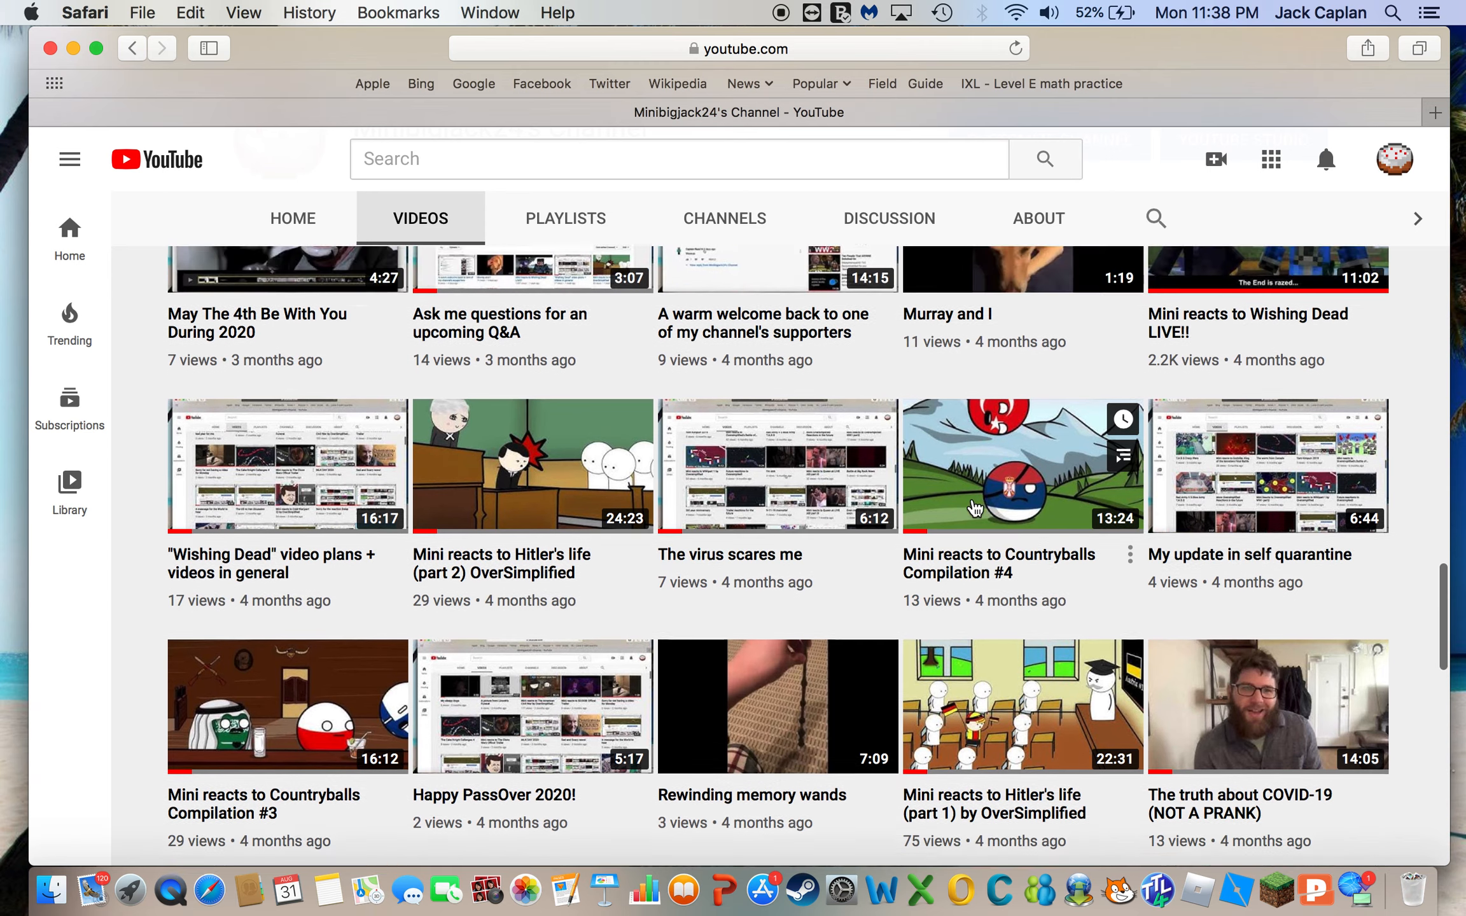
pyautogui.scroll(3)
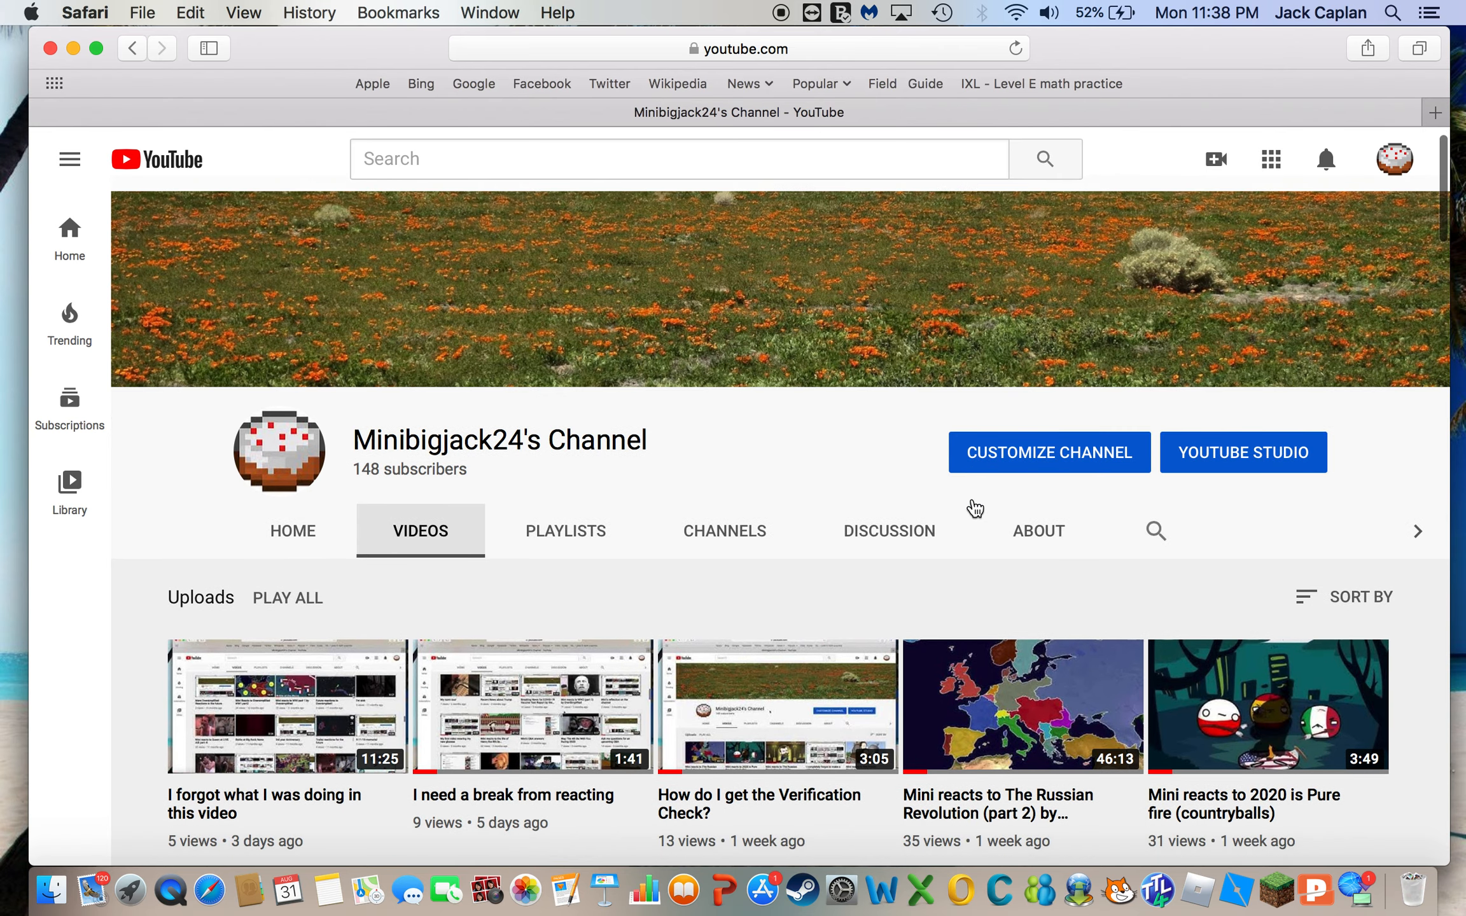
pyautogui.scroll(-3)
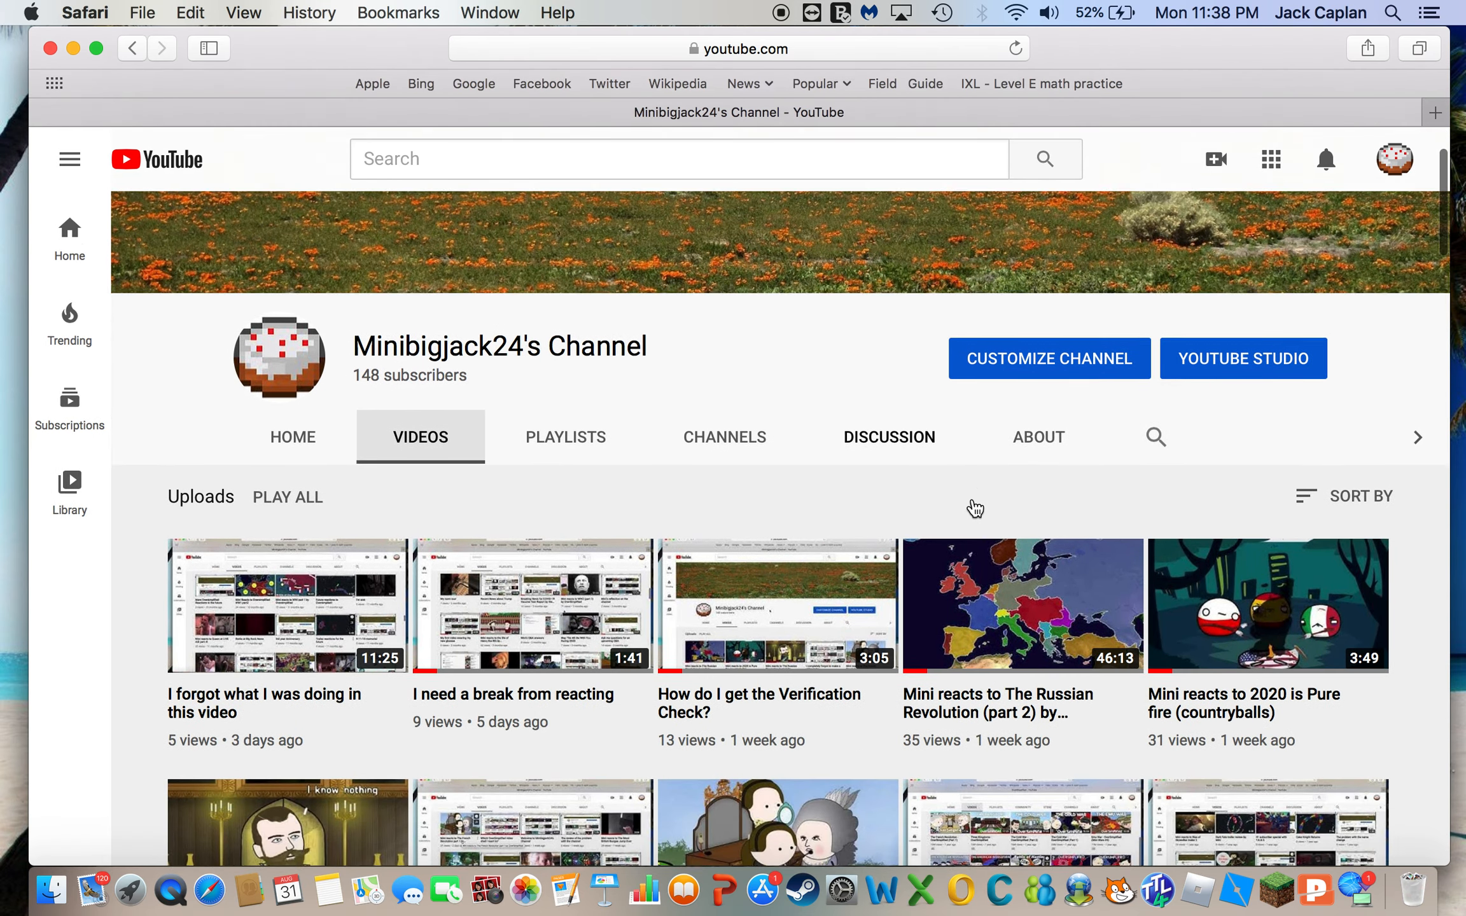
pyautogui.scroll(-3)
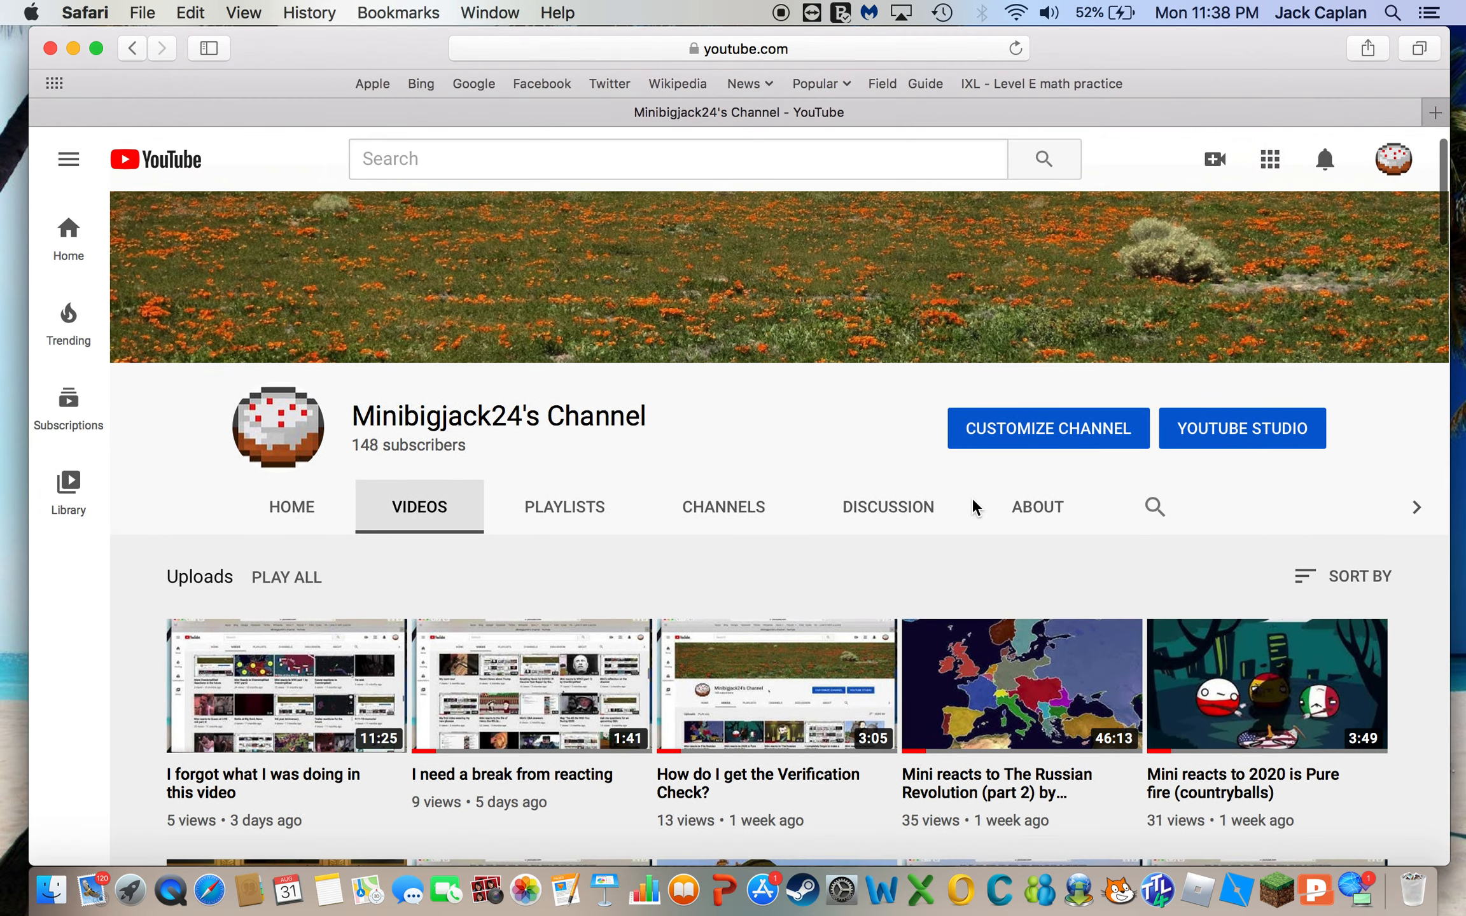
pyautogui.scroll(-3)
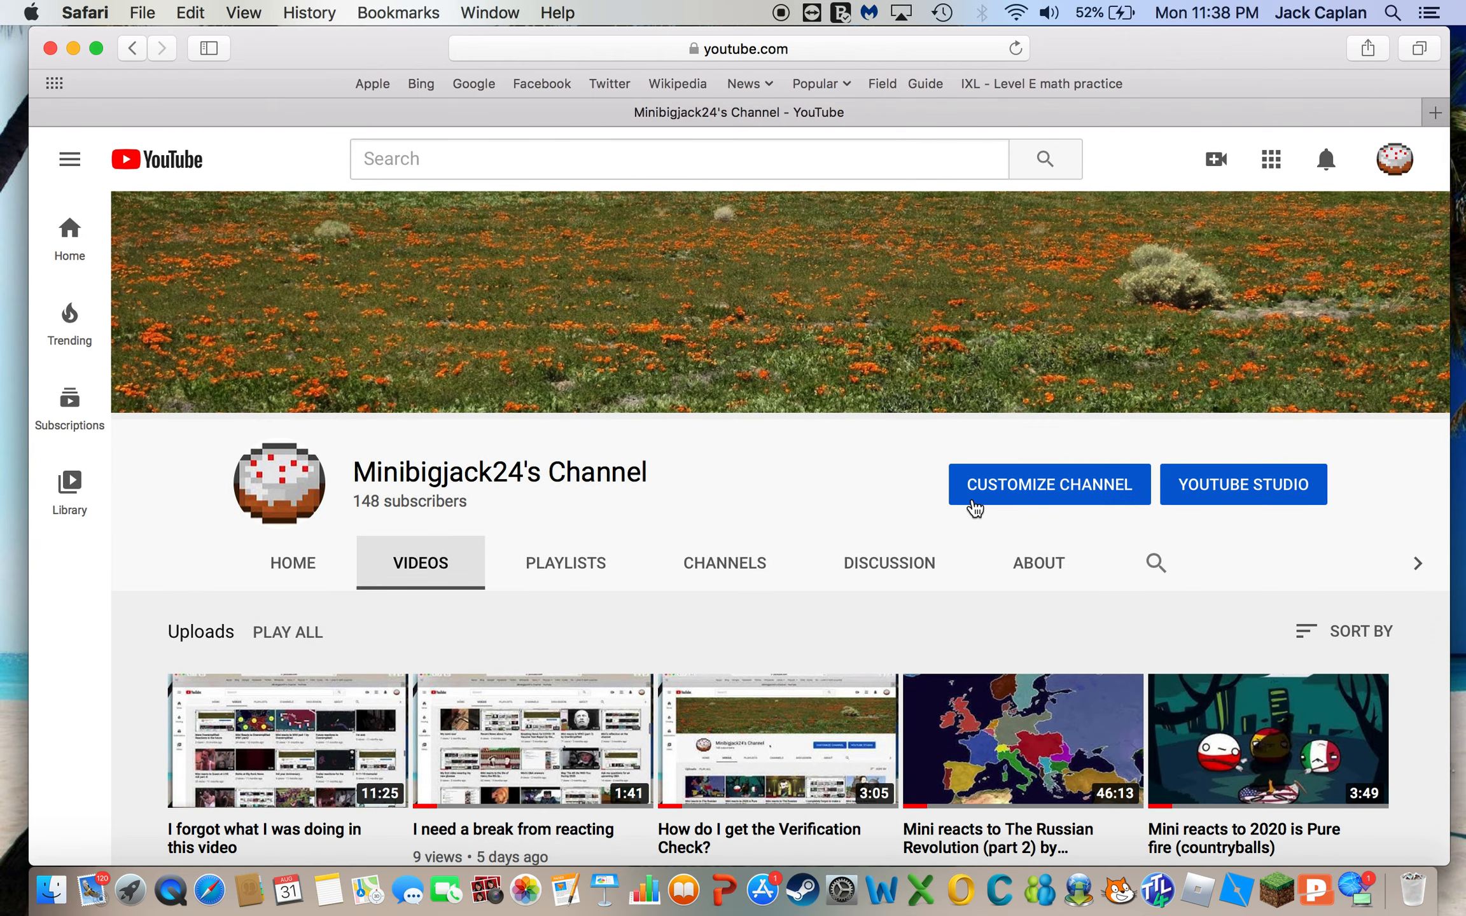
pyautogui.moveTo(748, 413)
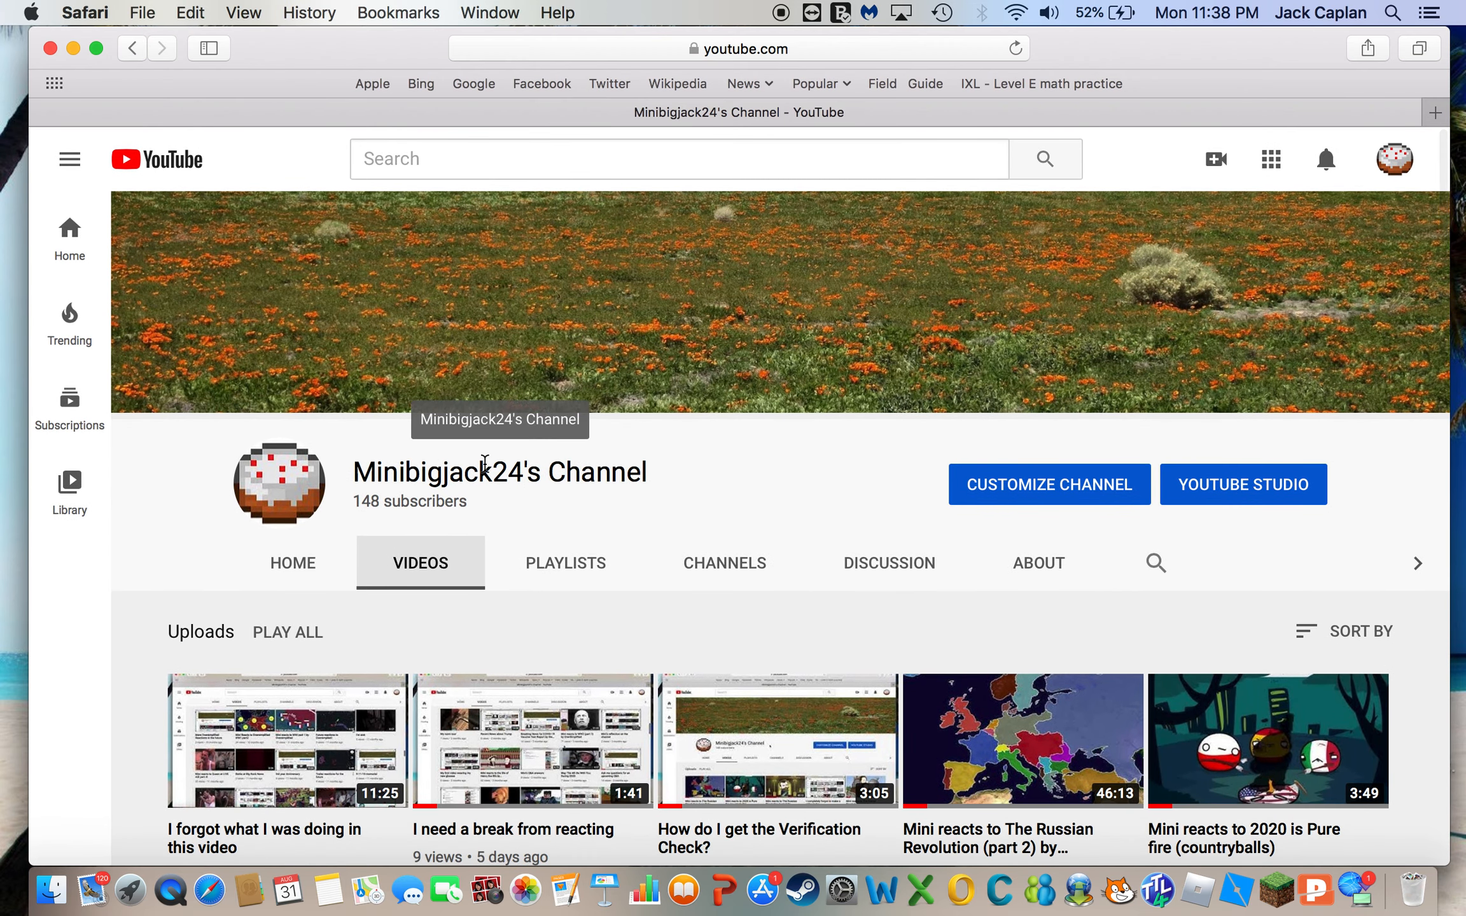
pyautogui.moveTo(519, 338)
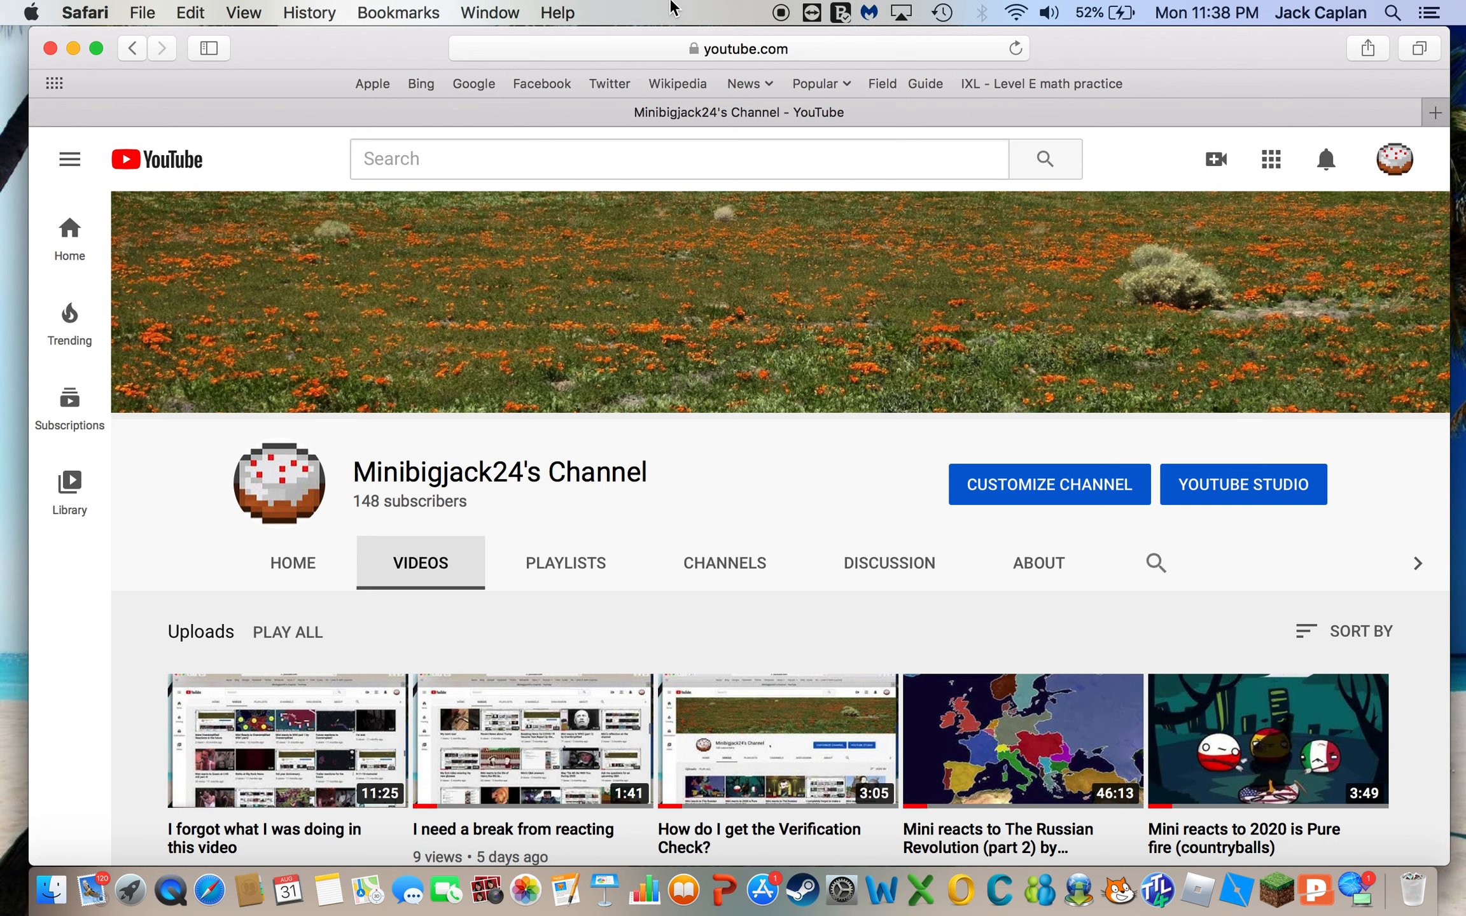
pyautogui.moveTo(746, 10)
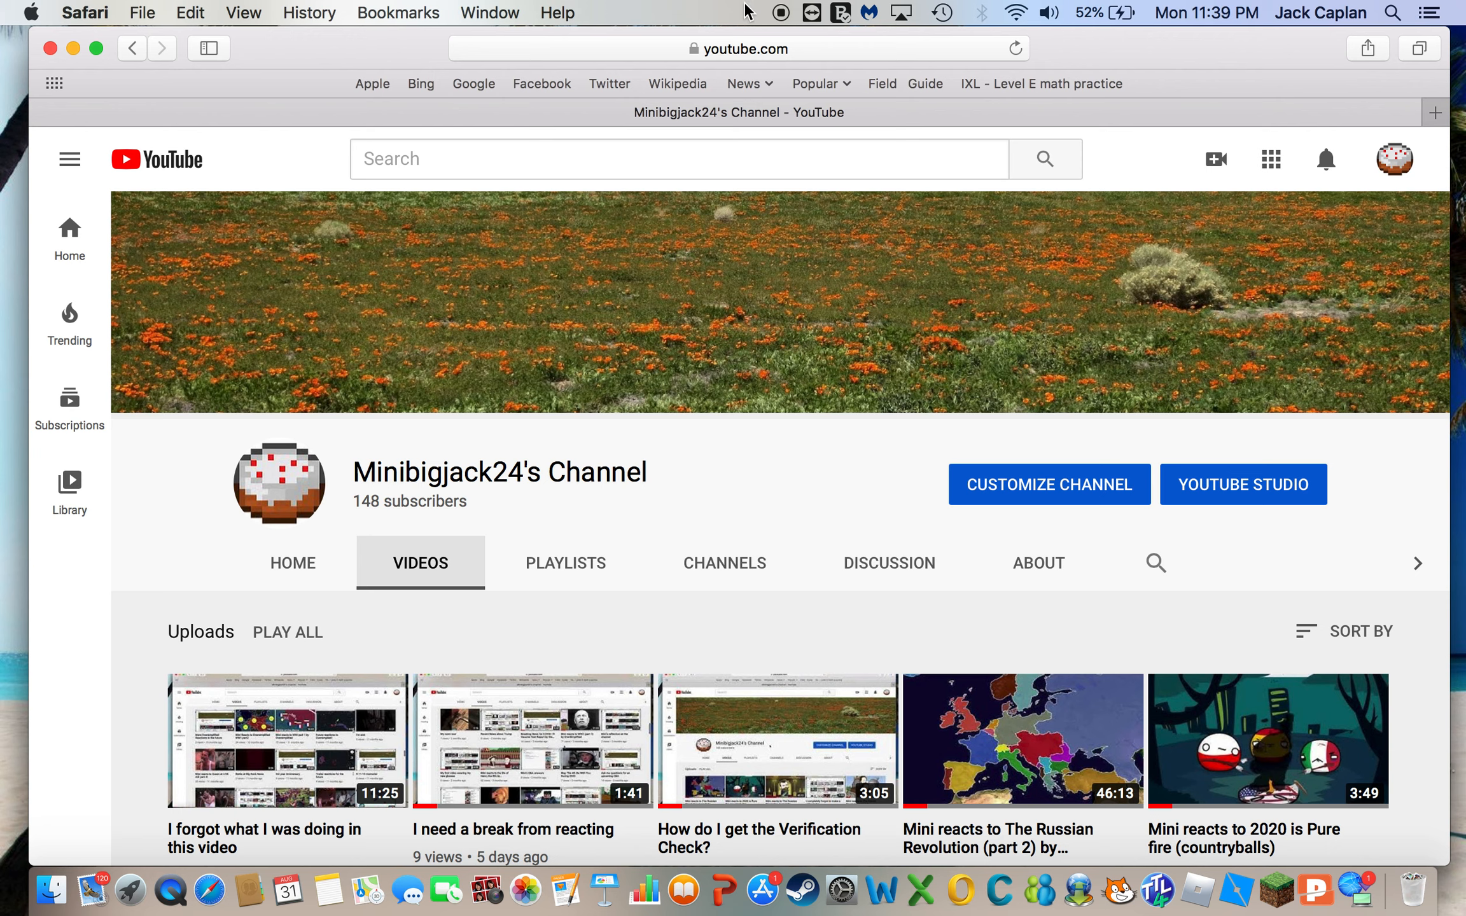